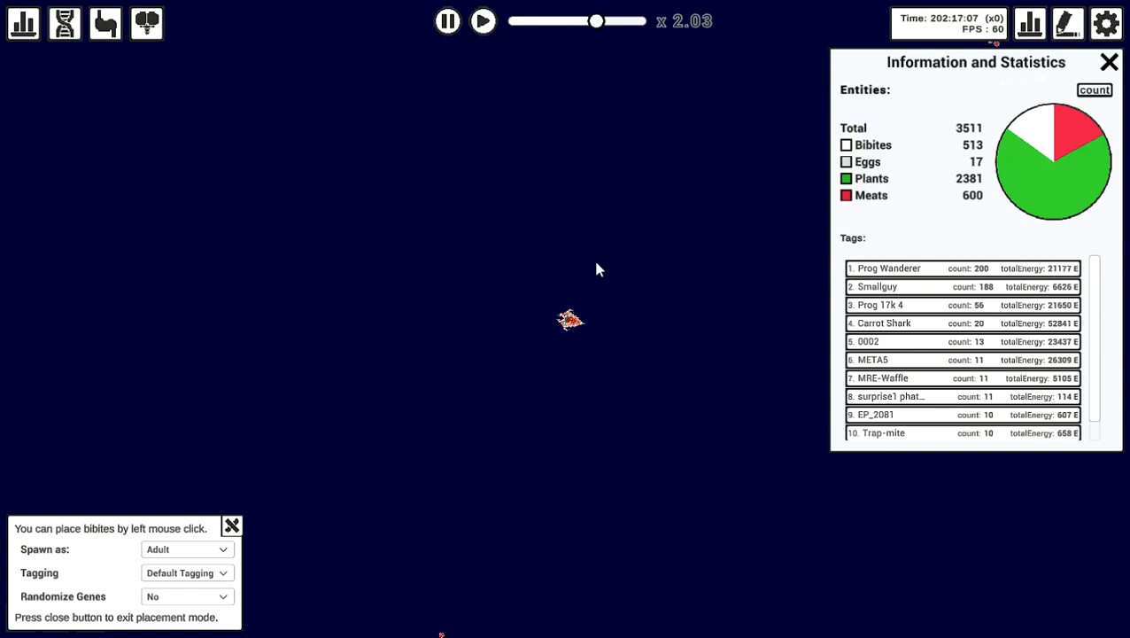
mouse_move(227, 379)
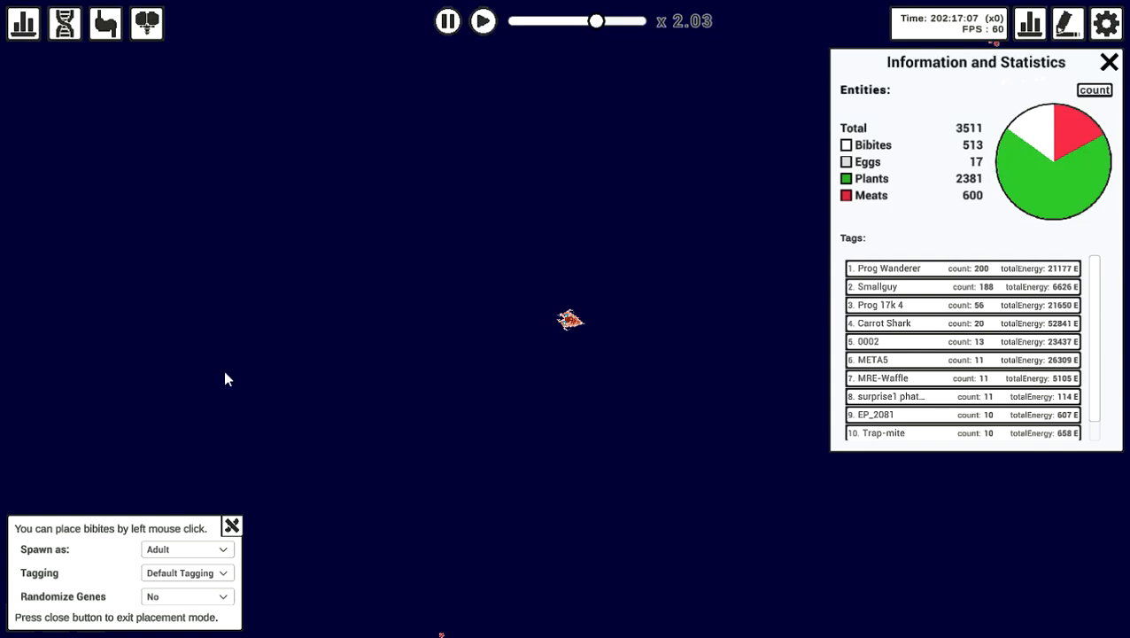
mouse_move(487, 355)
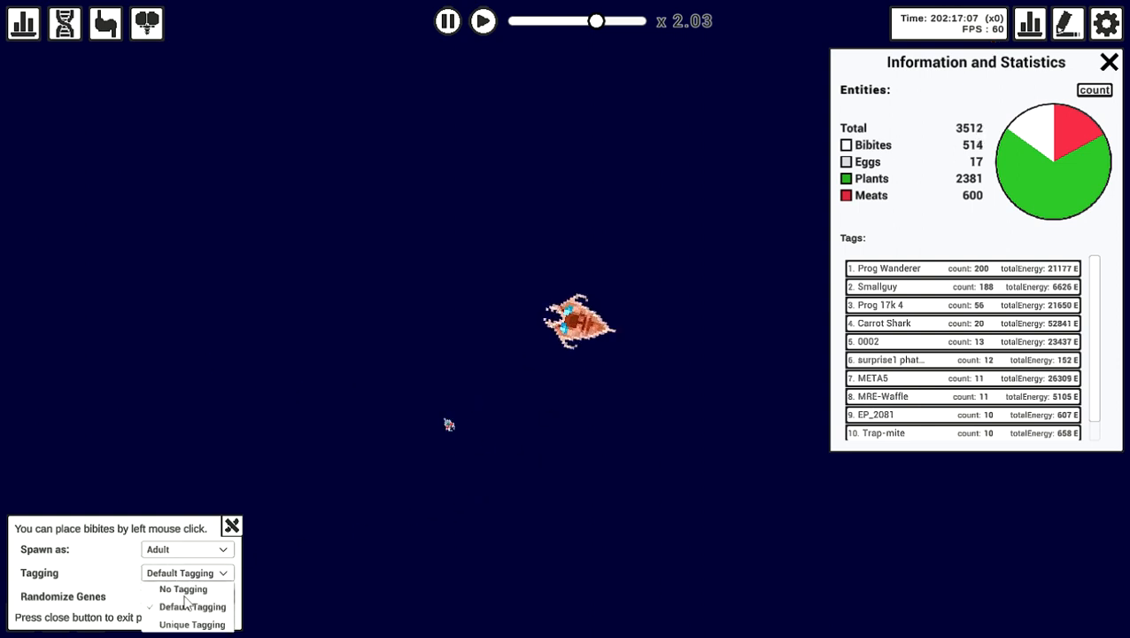
Step: Keep the Spawn as option set to Adult for newly placed bibites
click(186, 549)
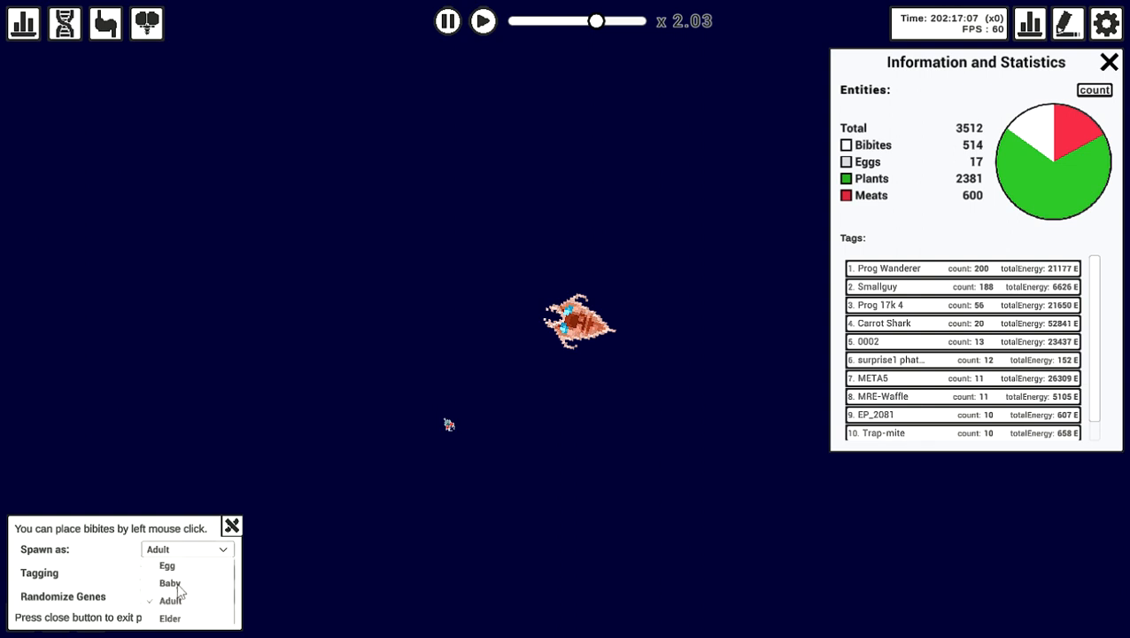
click(169, 582)
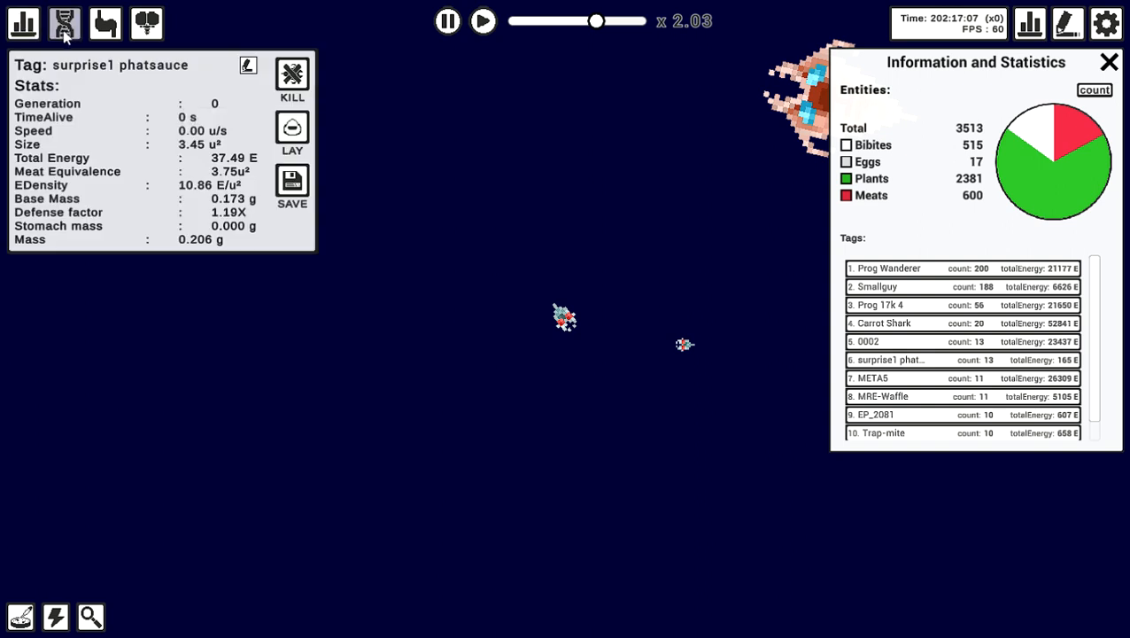
Step: Open the Genes panel to show lay time, strength, diet and view radius
click(63, 22)
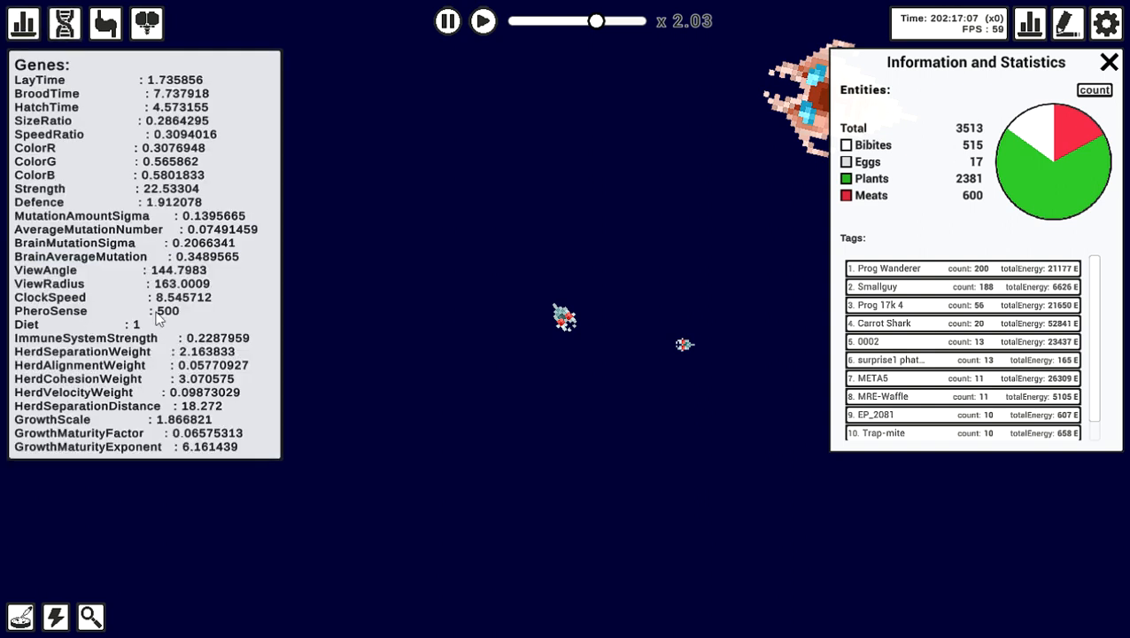
mouse_move(183, 168)
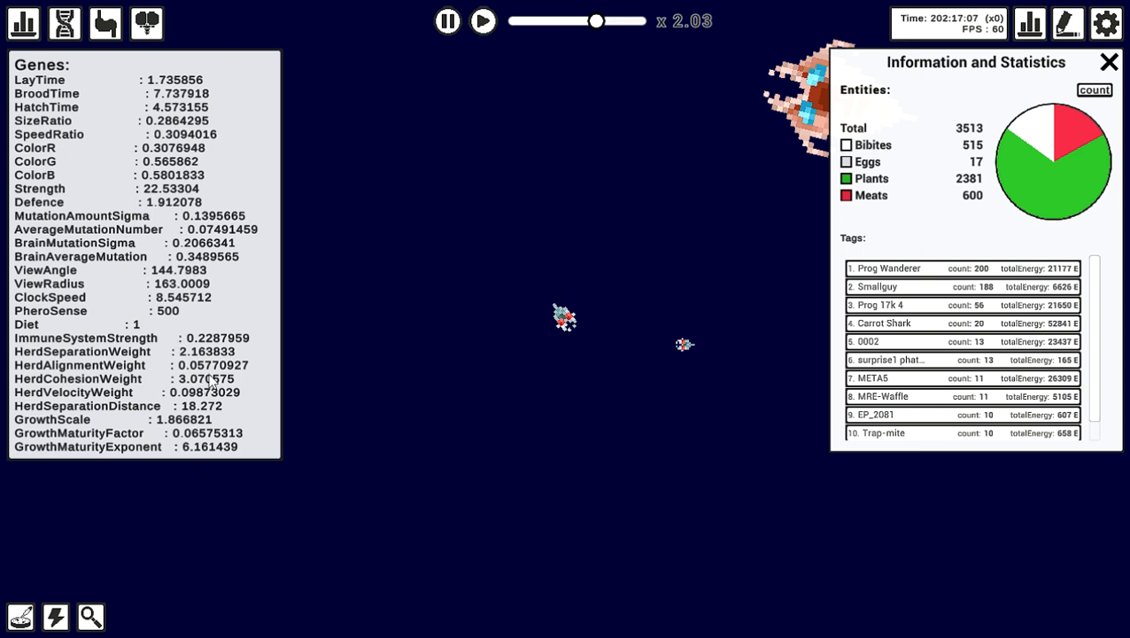
mouse_move(195, 426)
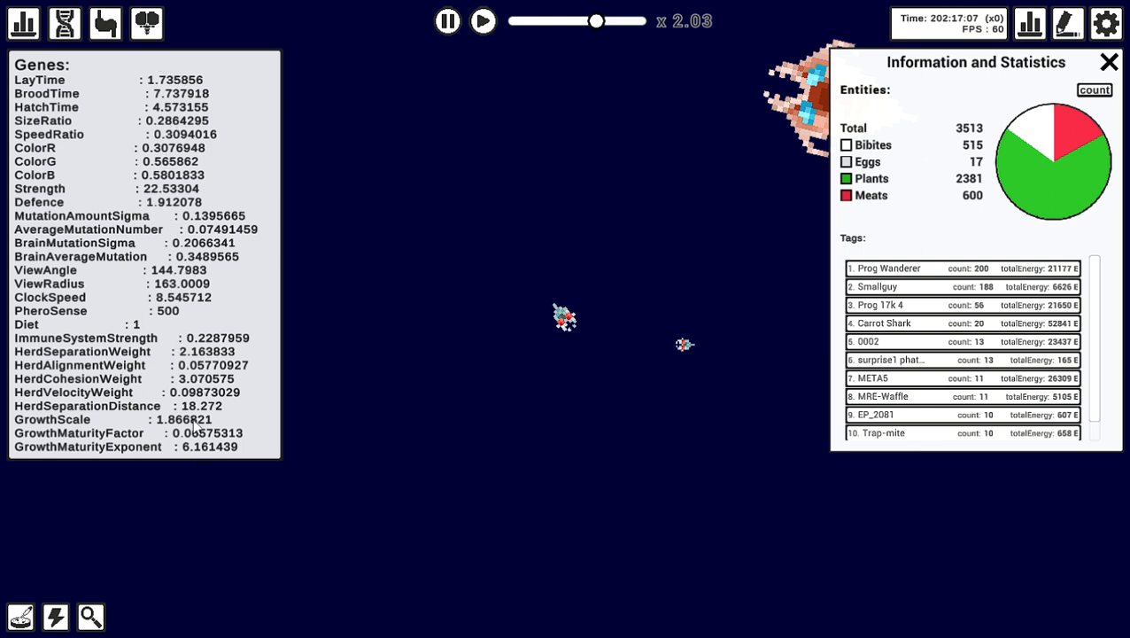
mouse_move(173, 317)
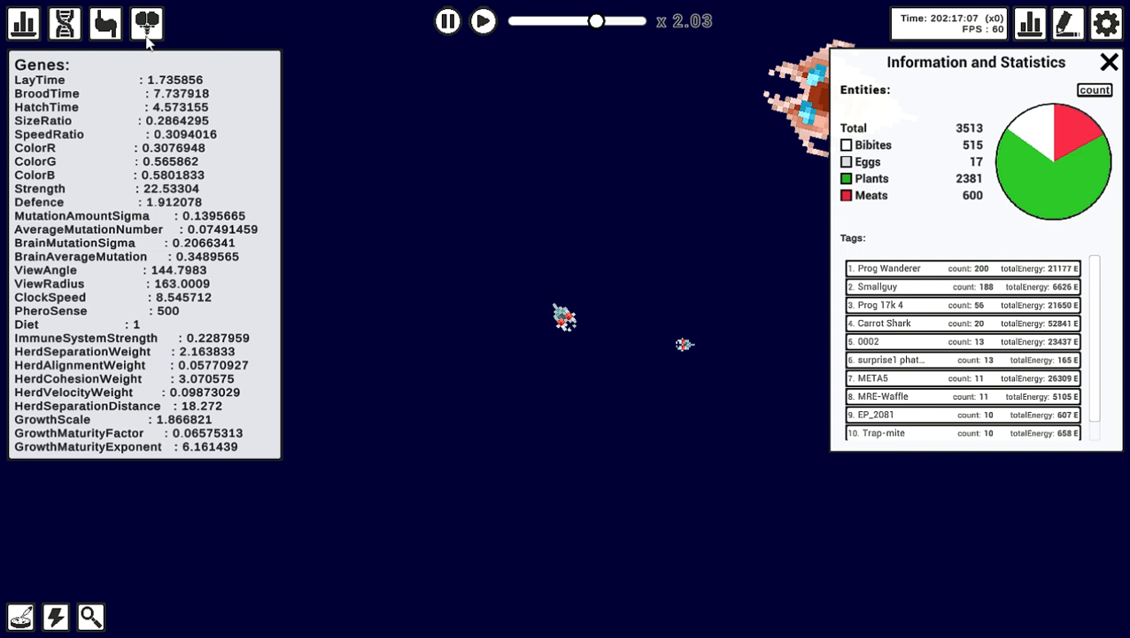
Step: Open the Brain Diagram panel showing the bibite's neural connections
click(146, 22)
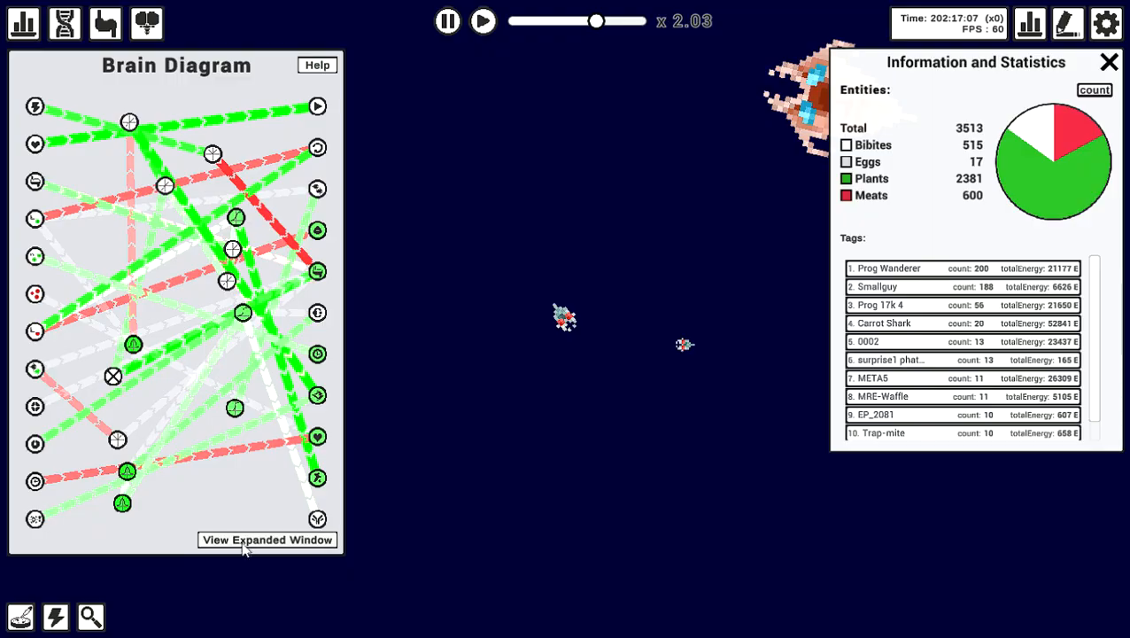
click(266, 539)
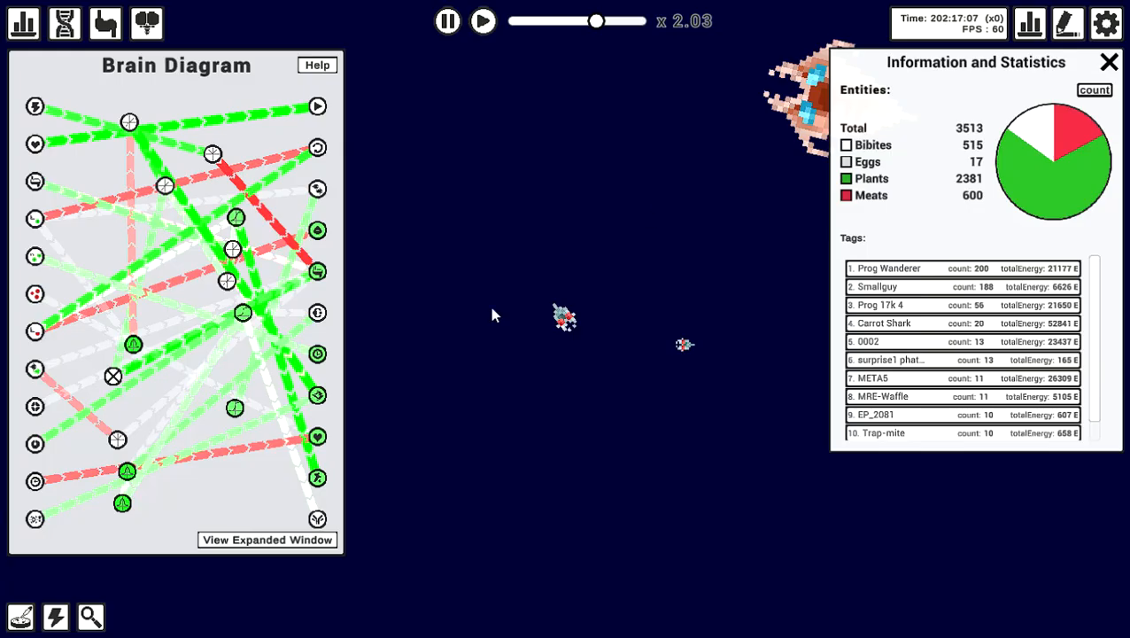
mouse_move(104, 23)
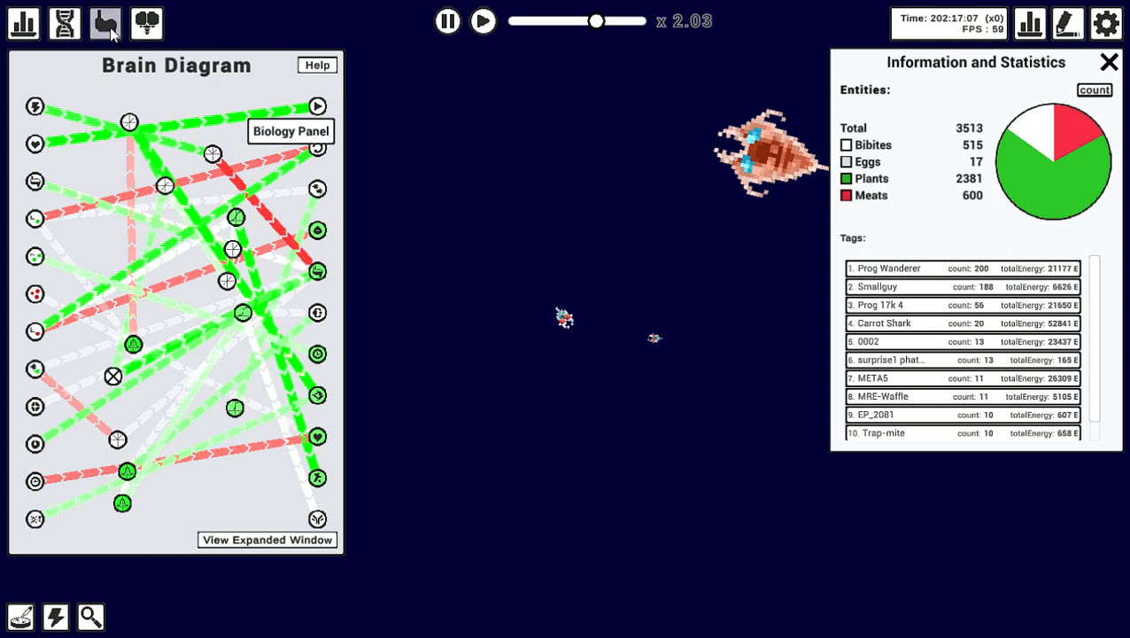
Step: Cycle through the Biology Panel and genes, then reopen the Brain Diagram
click(105, 22)
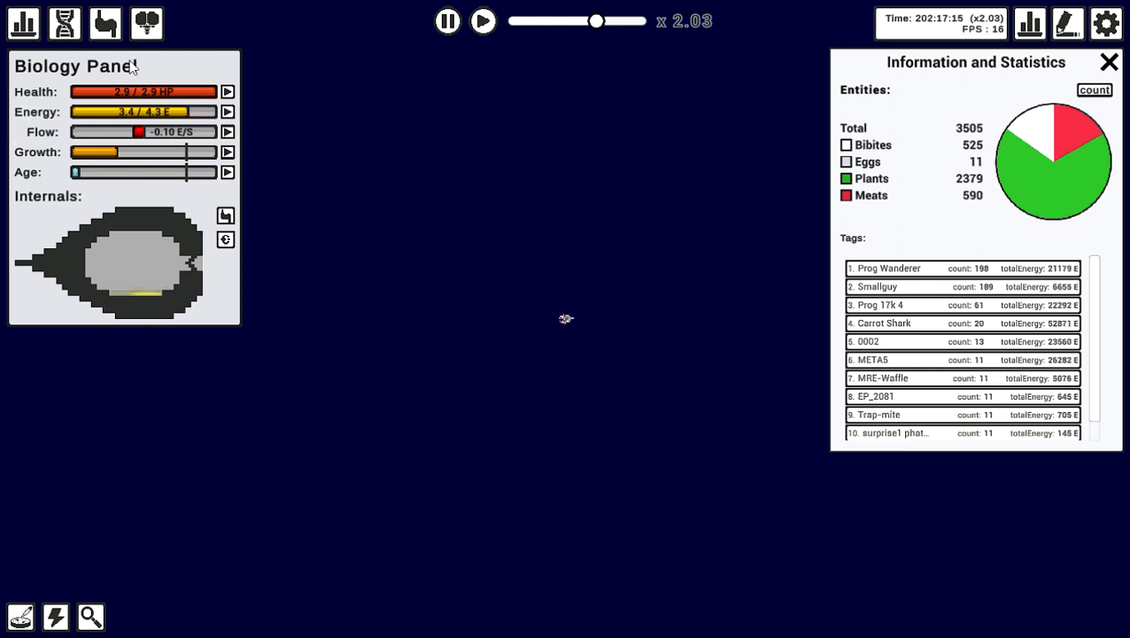
click(105, 23)
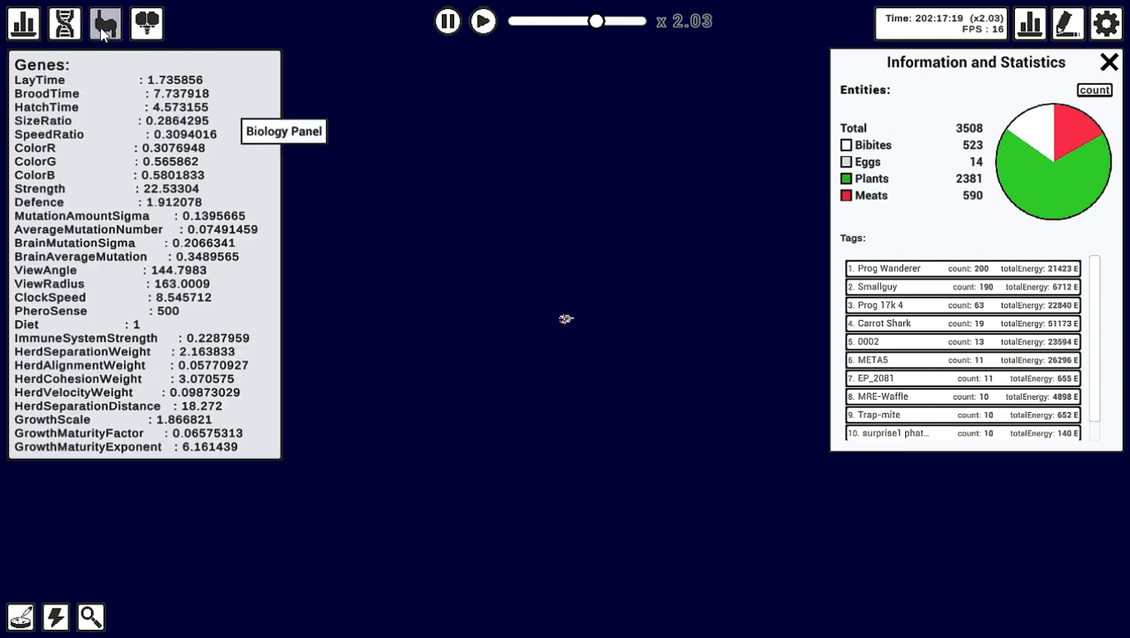
click(105, 23)
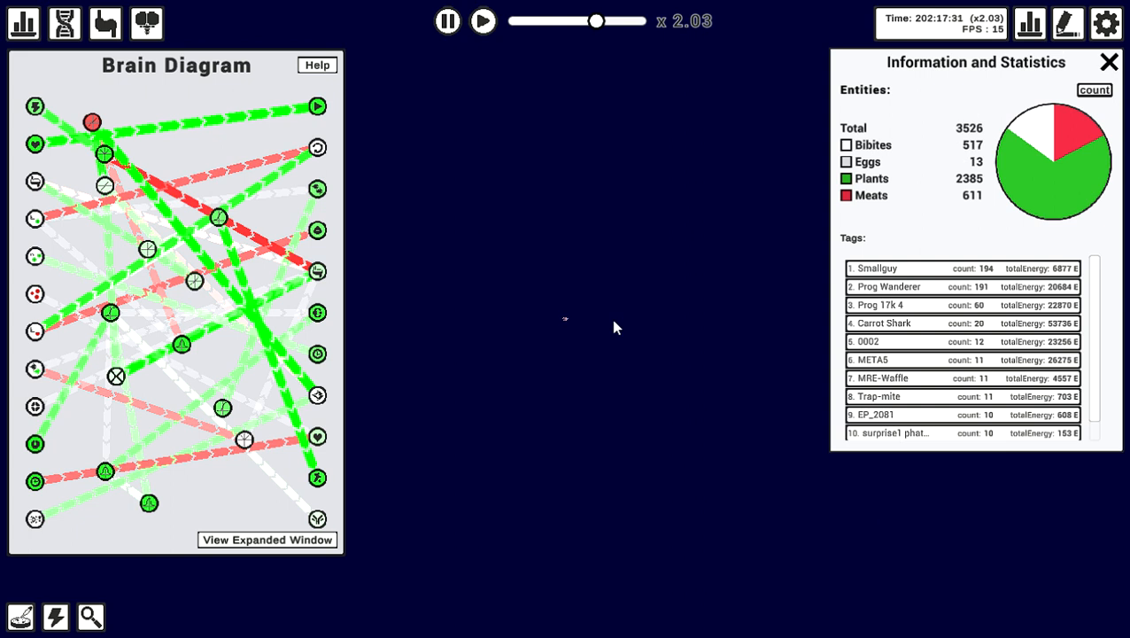
mouse_move(597, 364)
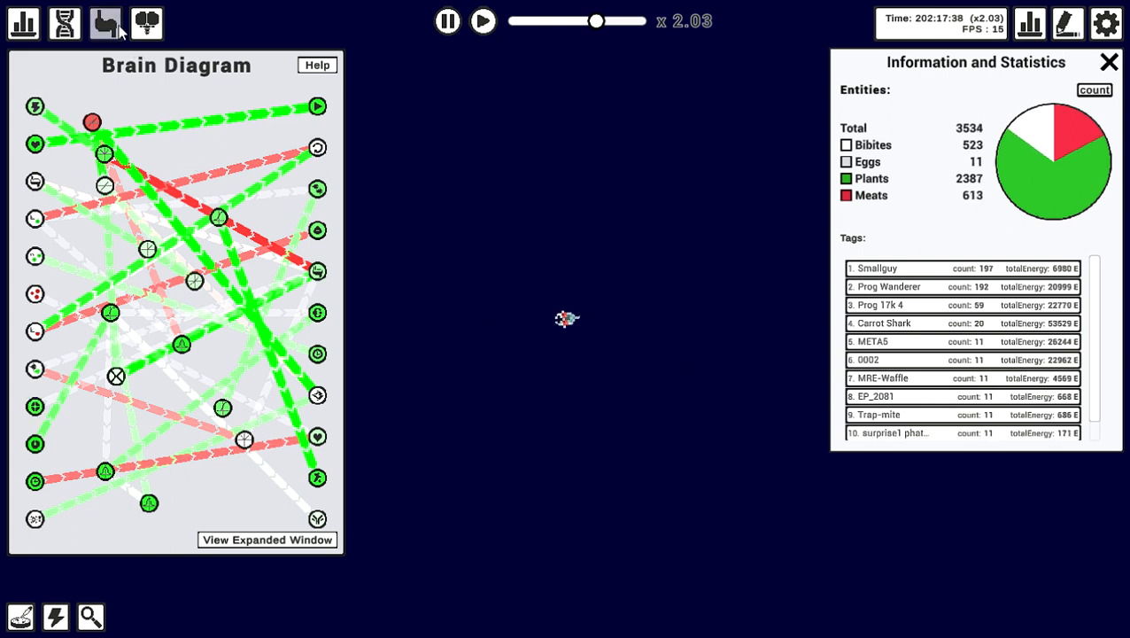
click(104, 22)
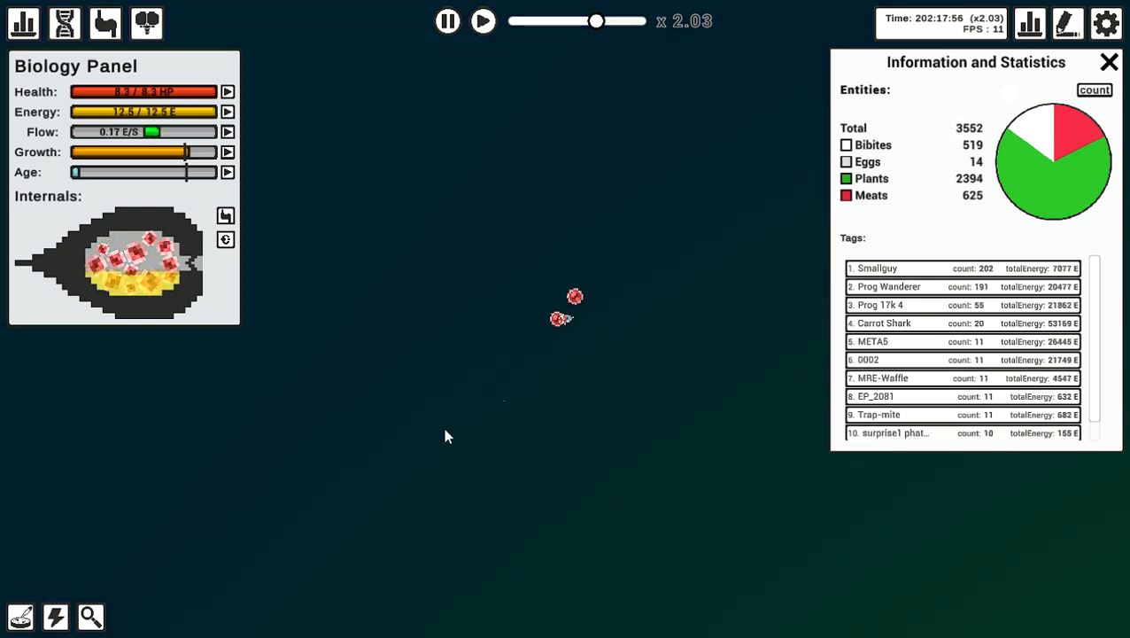
click(227, 131)
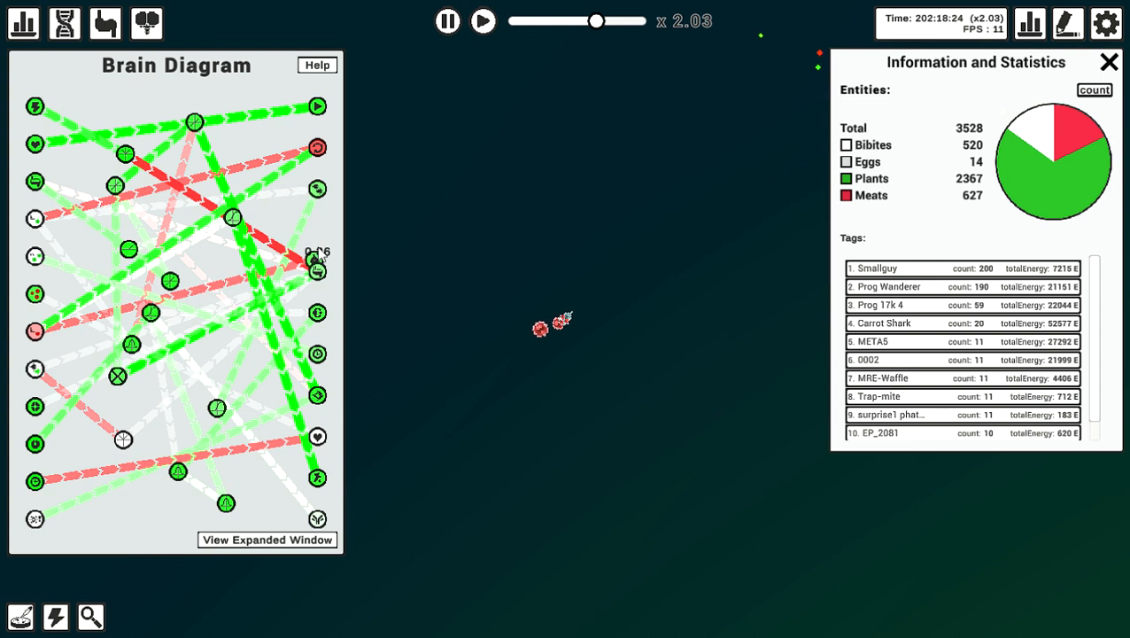
mouse_move(317, 236)
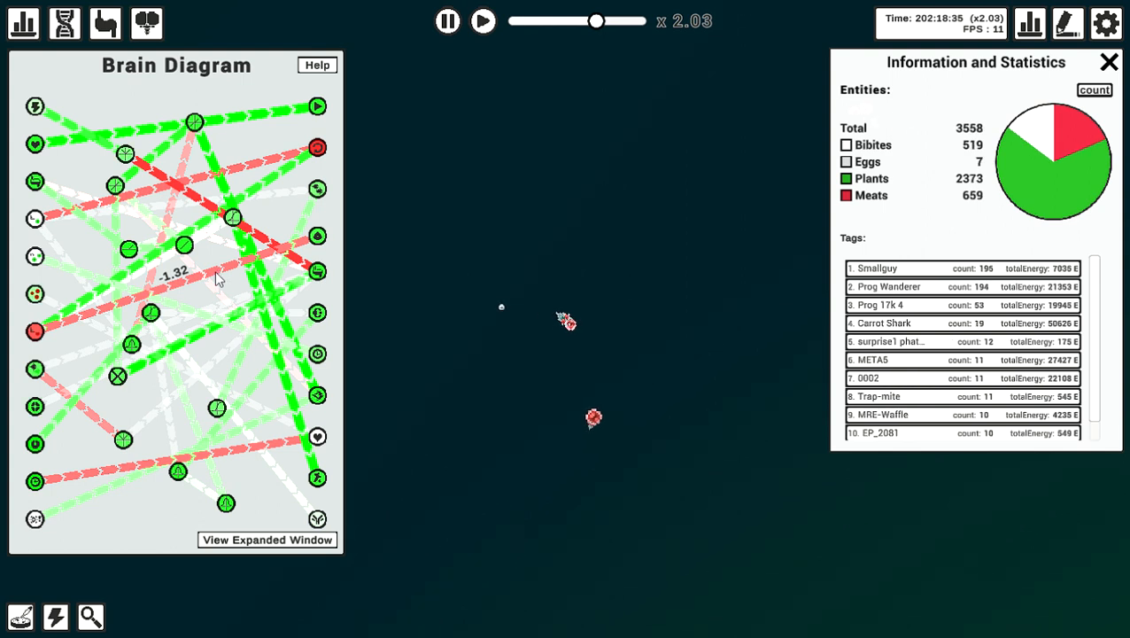
mouse_move(35, 332)
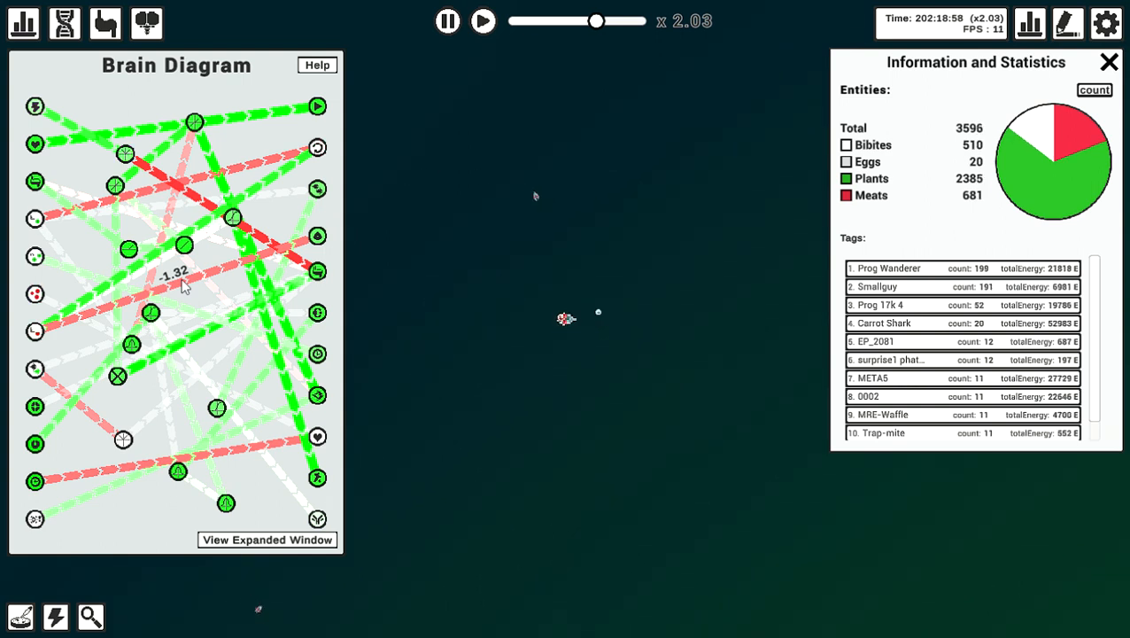
mouse_move(36, 332)
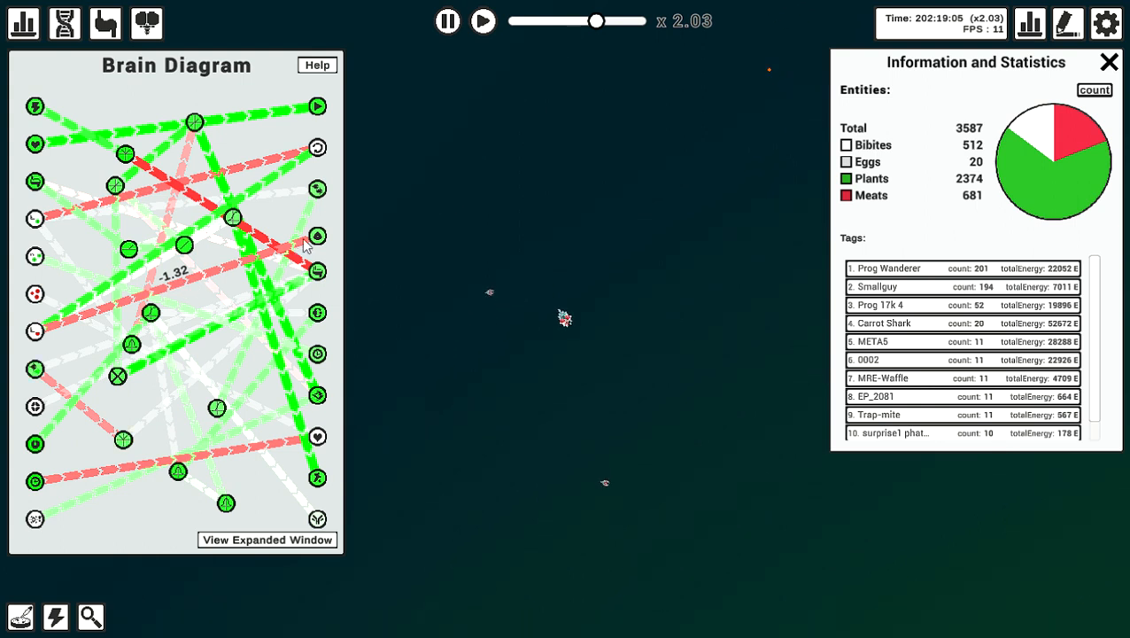
mouse_move(317, 236)
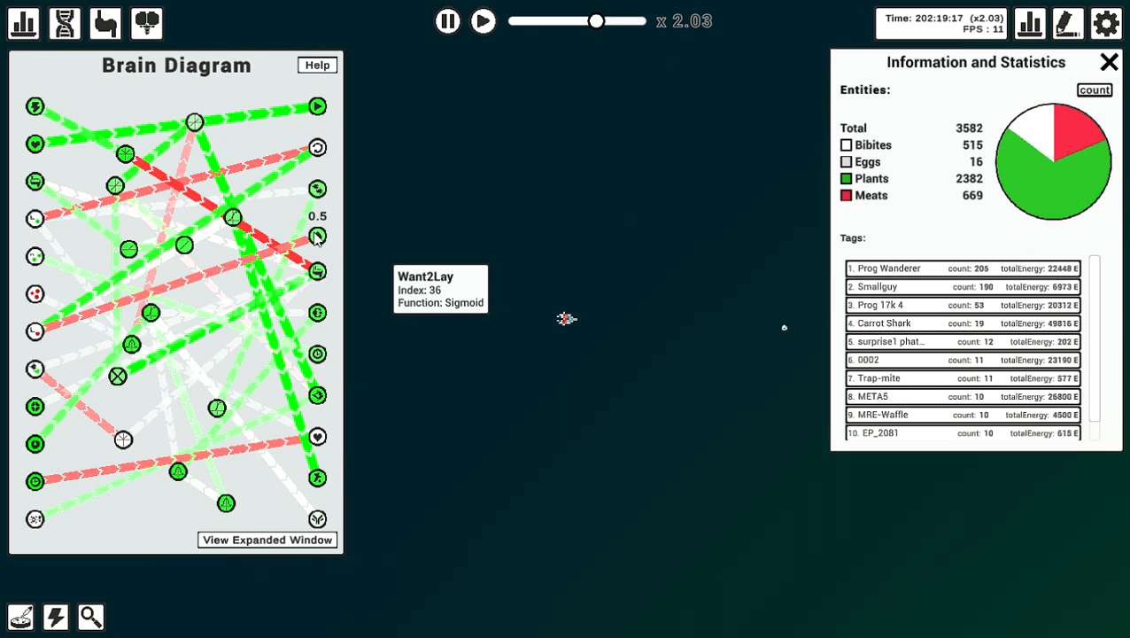
mouse_move(104, 23)
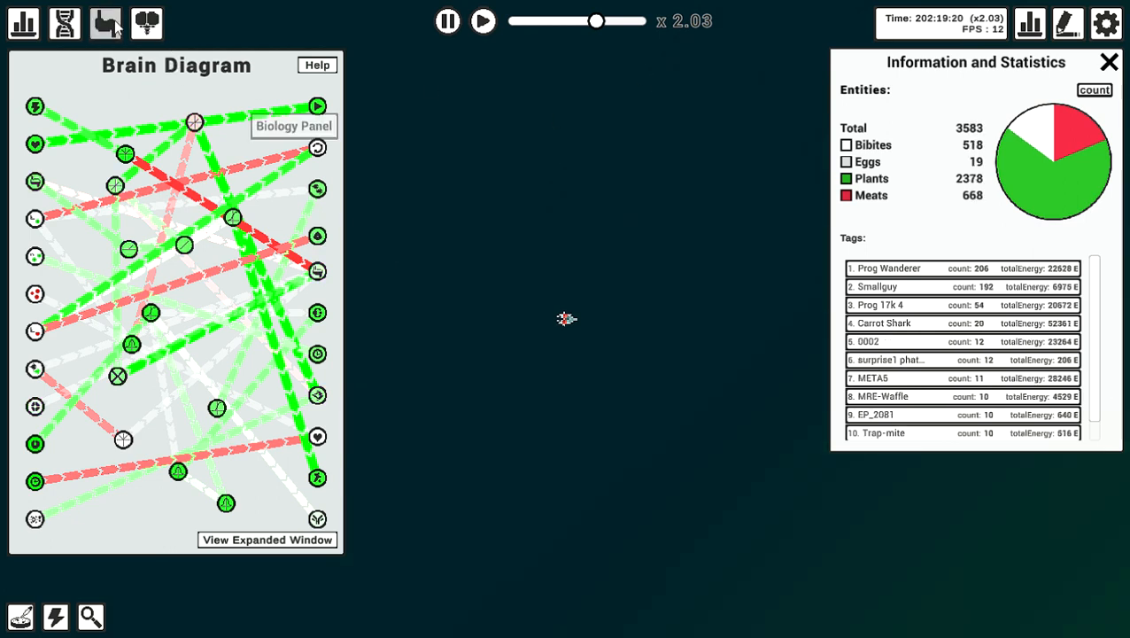
Step: Replace the Brain Diagram with the Biology Panel showing health, energy and stomach contents
click(105, 23)
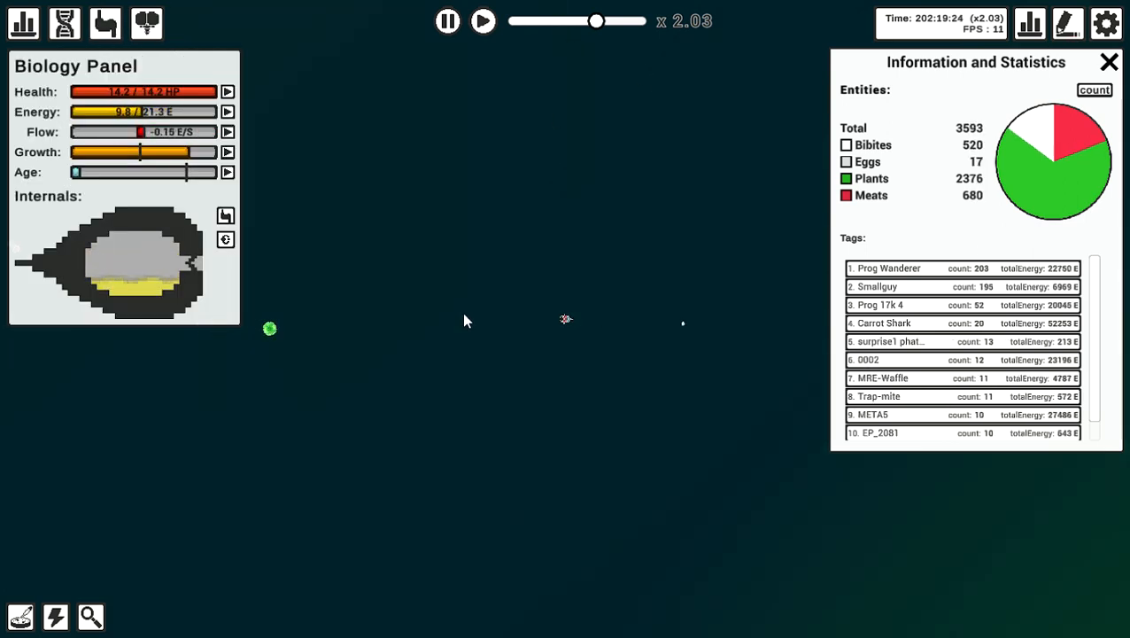
mouse_move(150, 177)
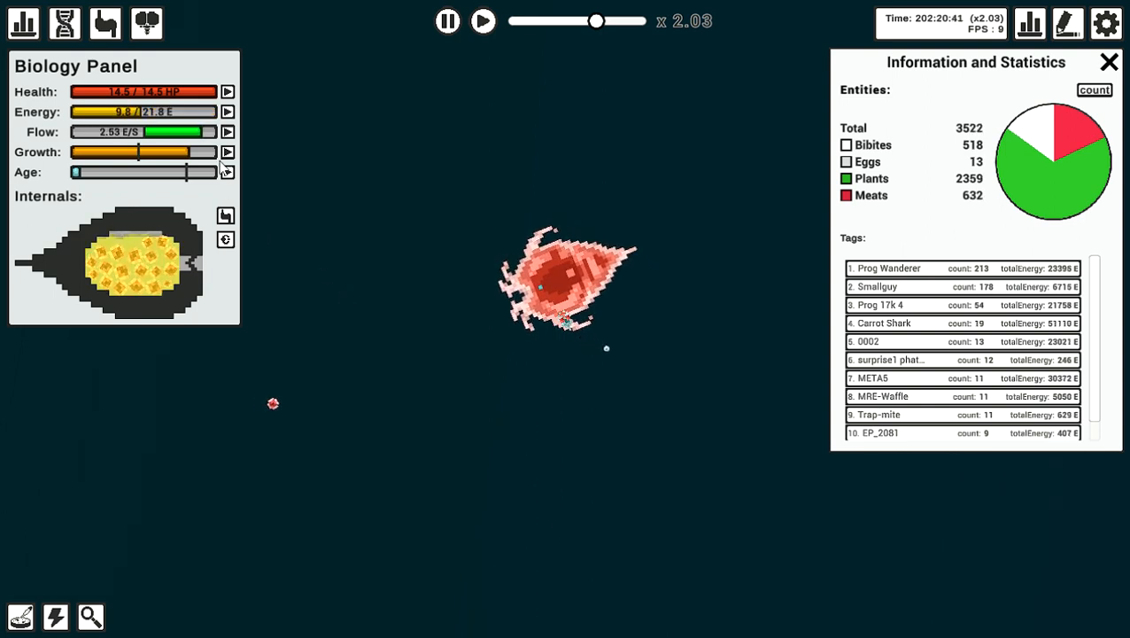
mouse_move(228, 111)
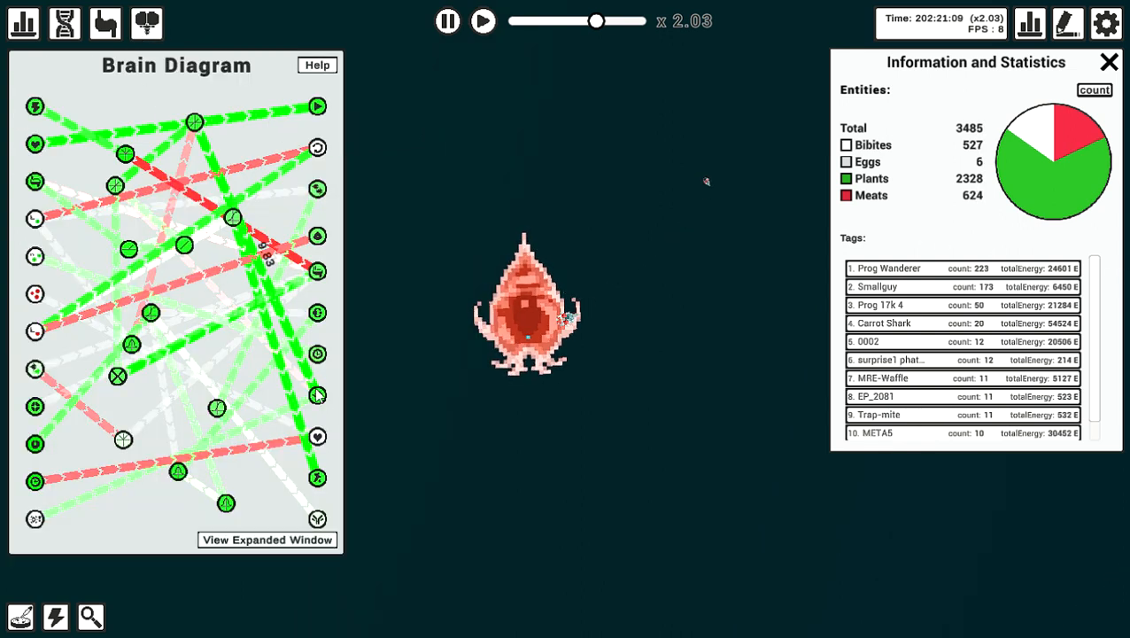
mouse_move(317, 395)
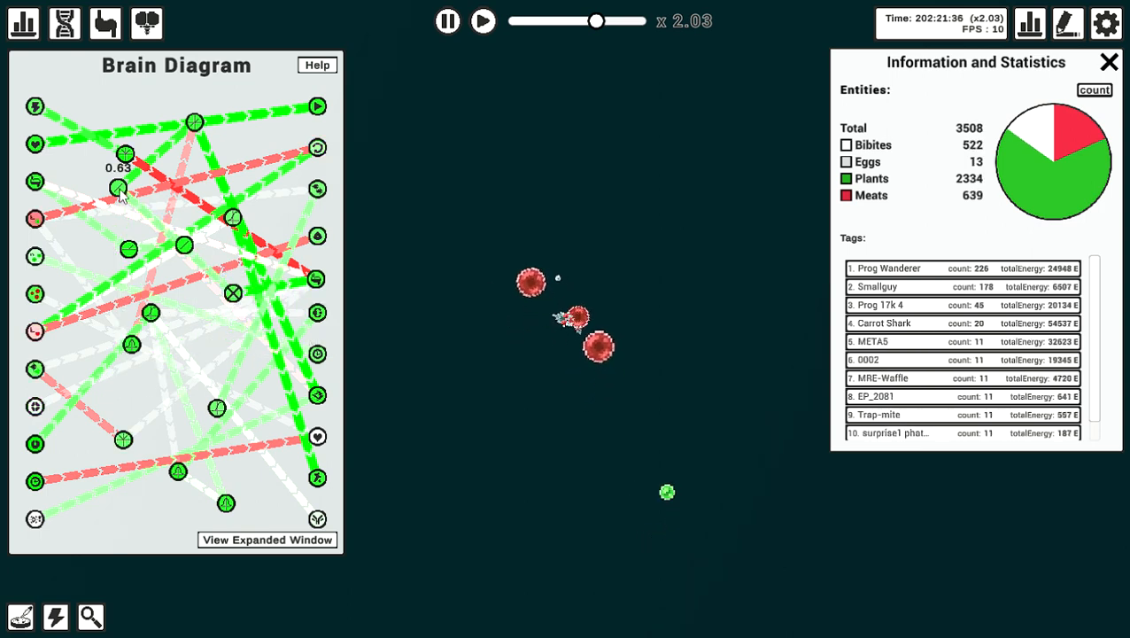
mouse_move(192, 306)
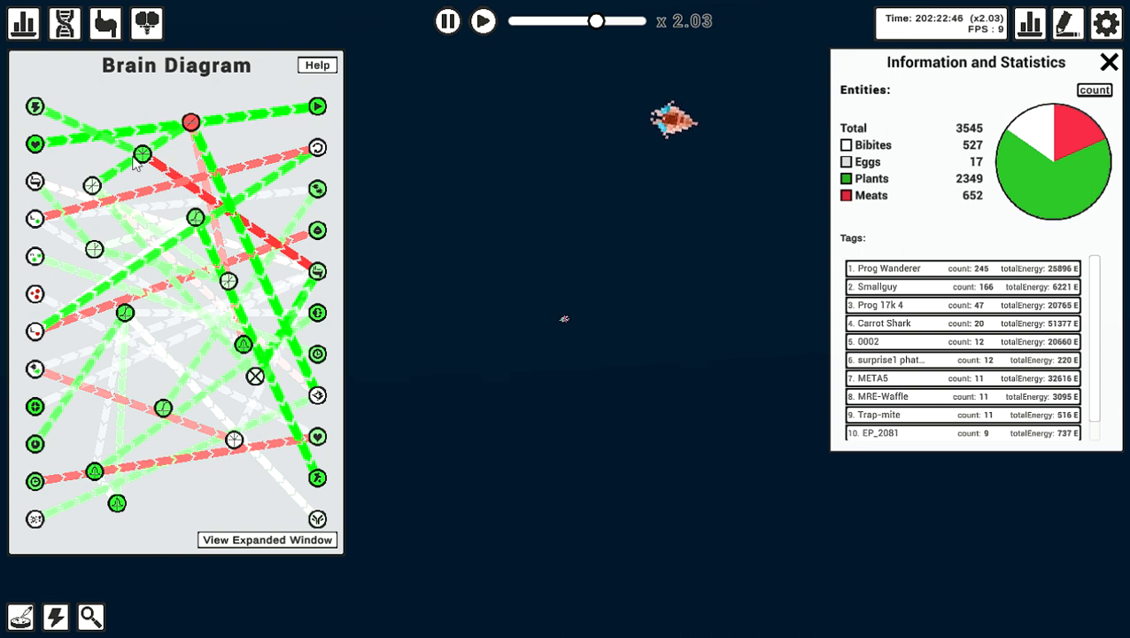
mouse_move(175, 162)
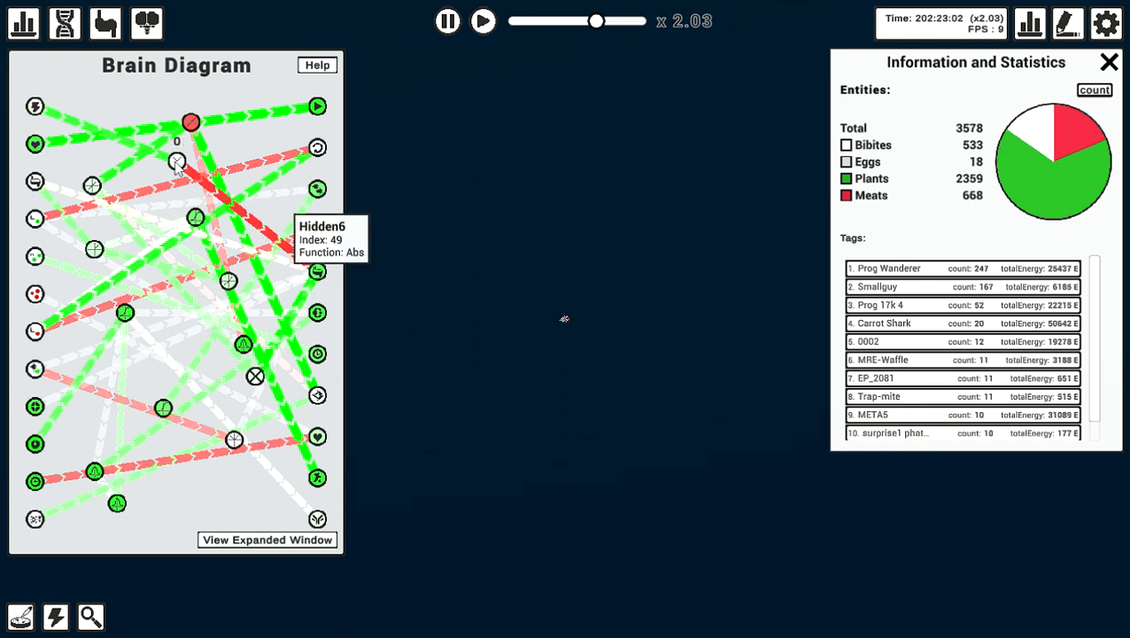
mouse_move(36, 106)
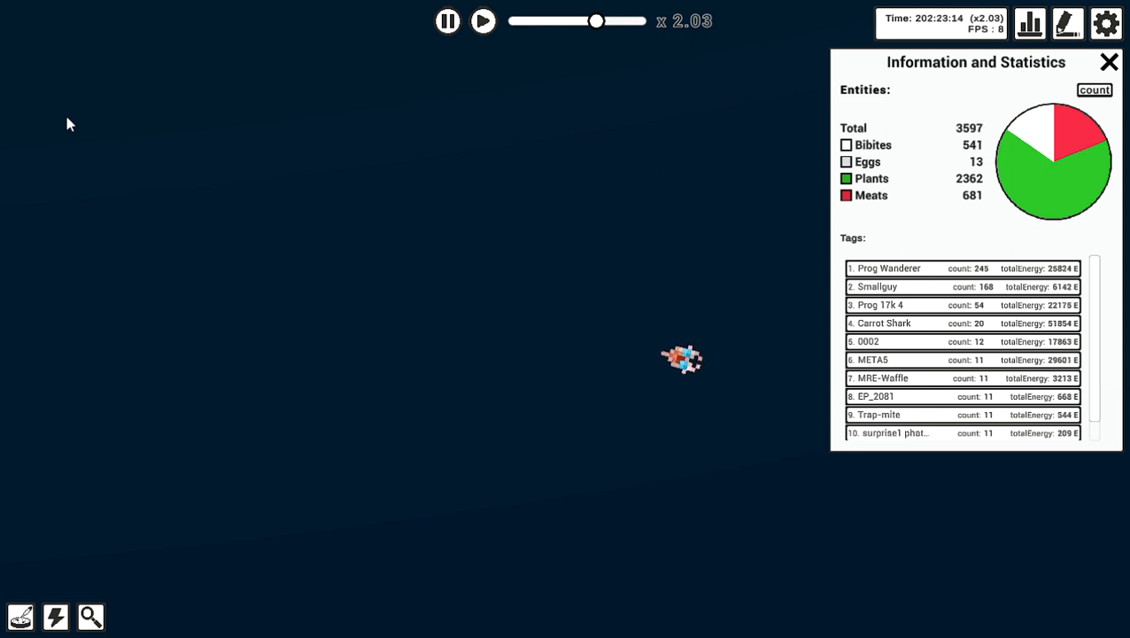
mouse_move(211, 218)
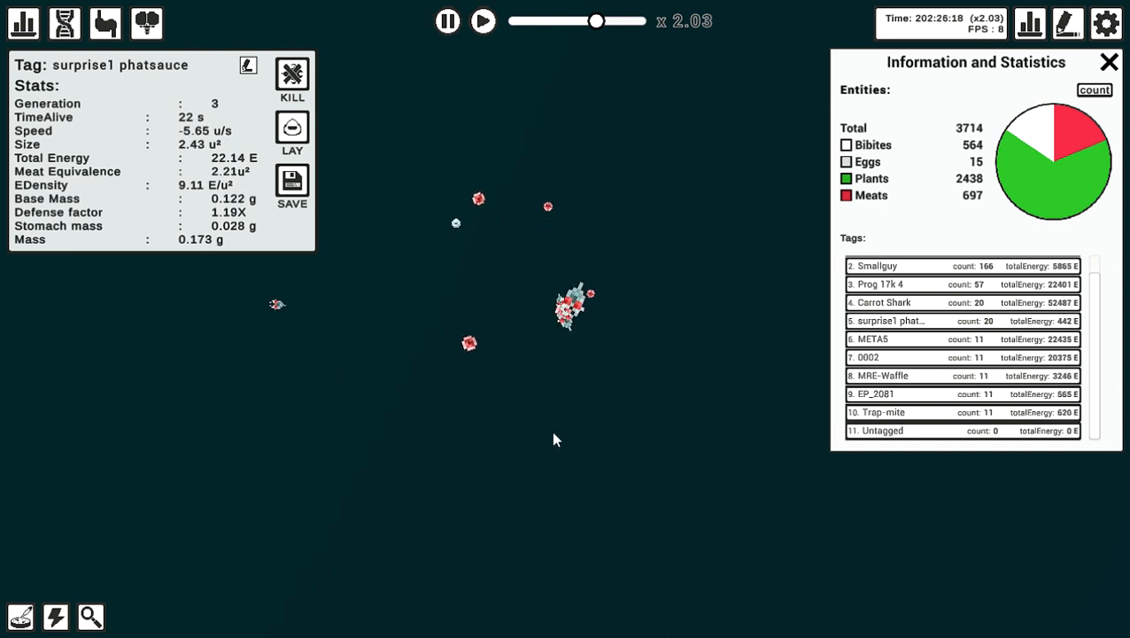
mouse_move(591, 384)
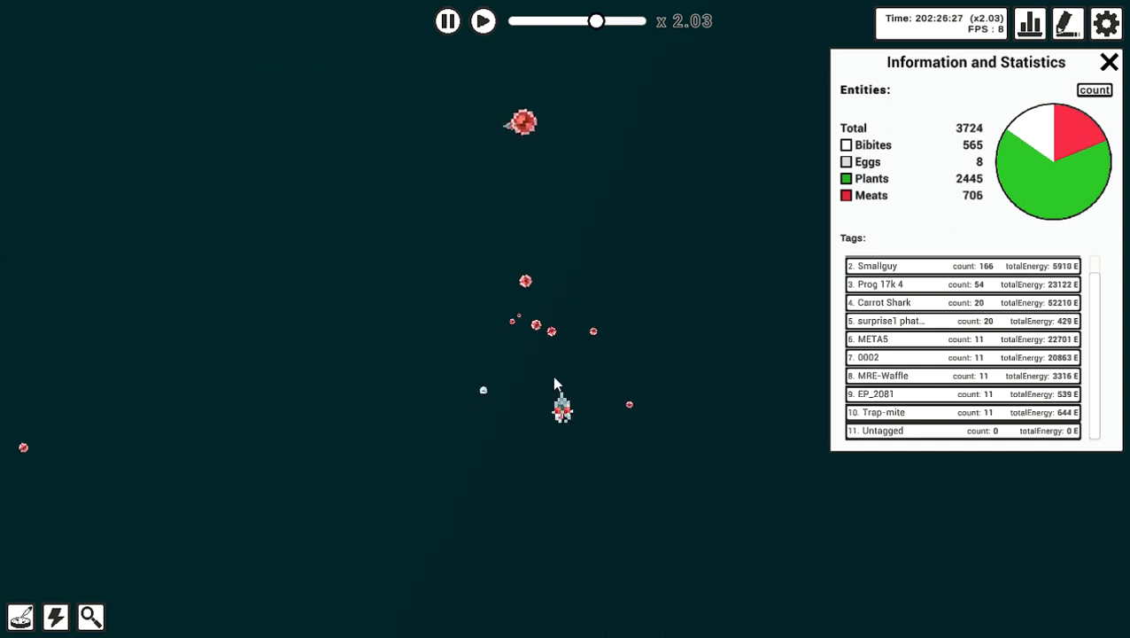
Step: Select a surprise1 phatsauce bibite in the world to inspect it
click(561, 409)
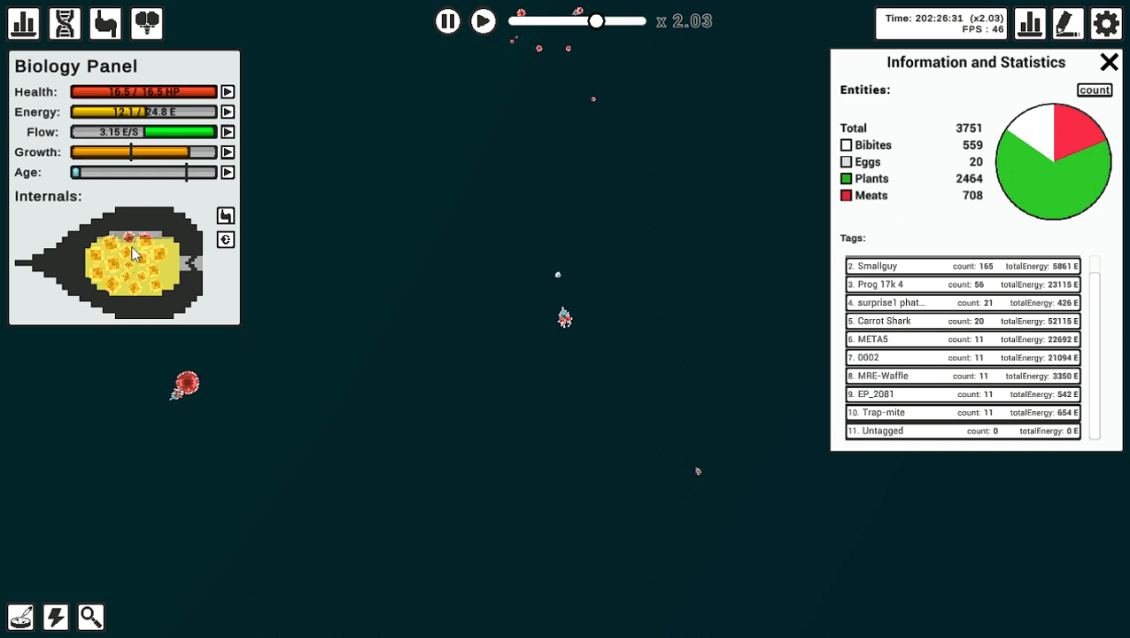
click(133, 252)
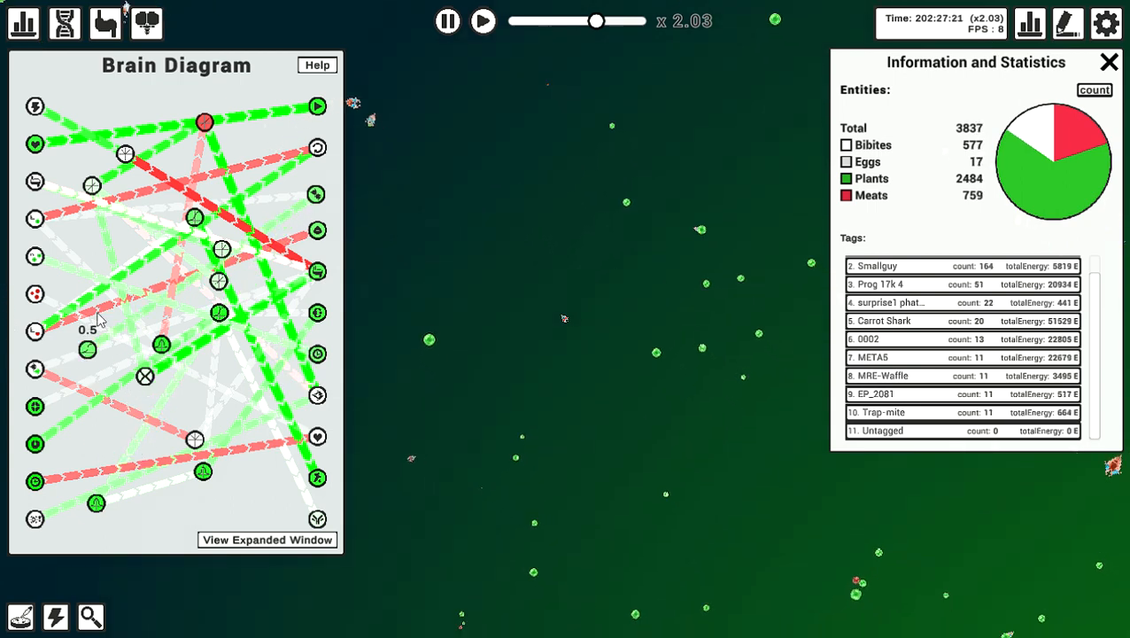
mouse_move(70, 228)
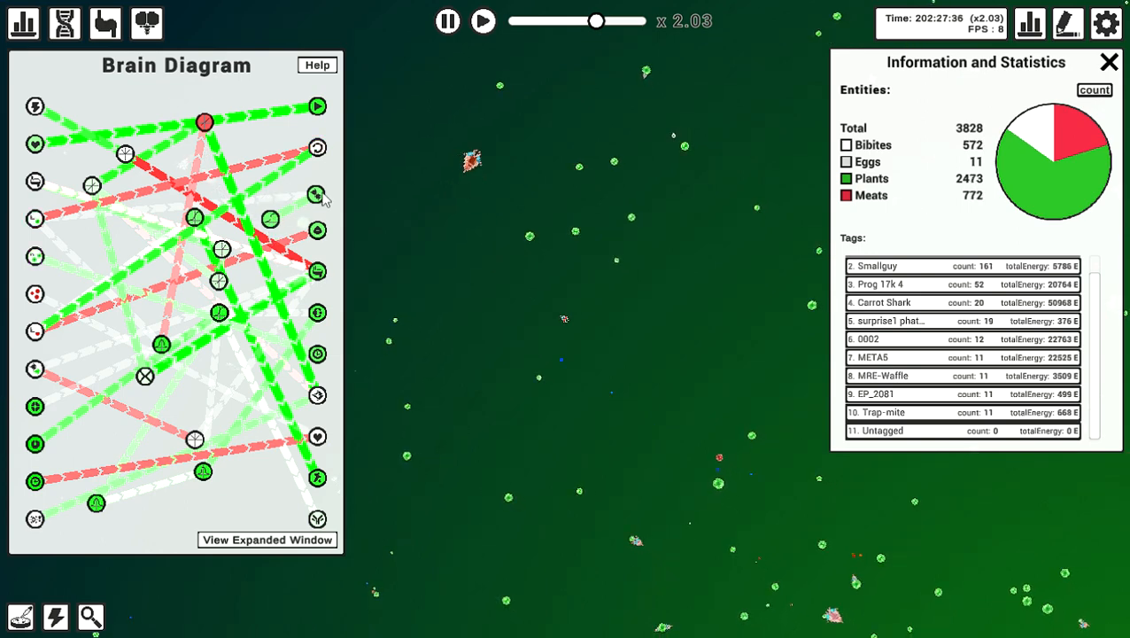
mouse_move(317, 195)
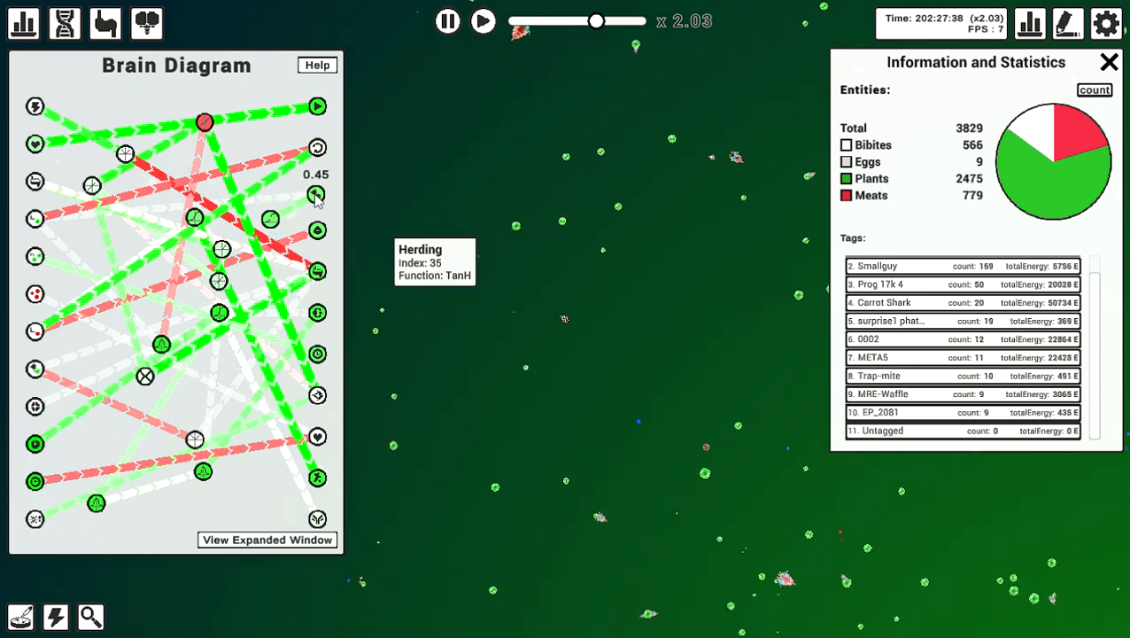